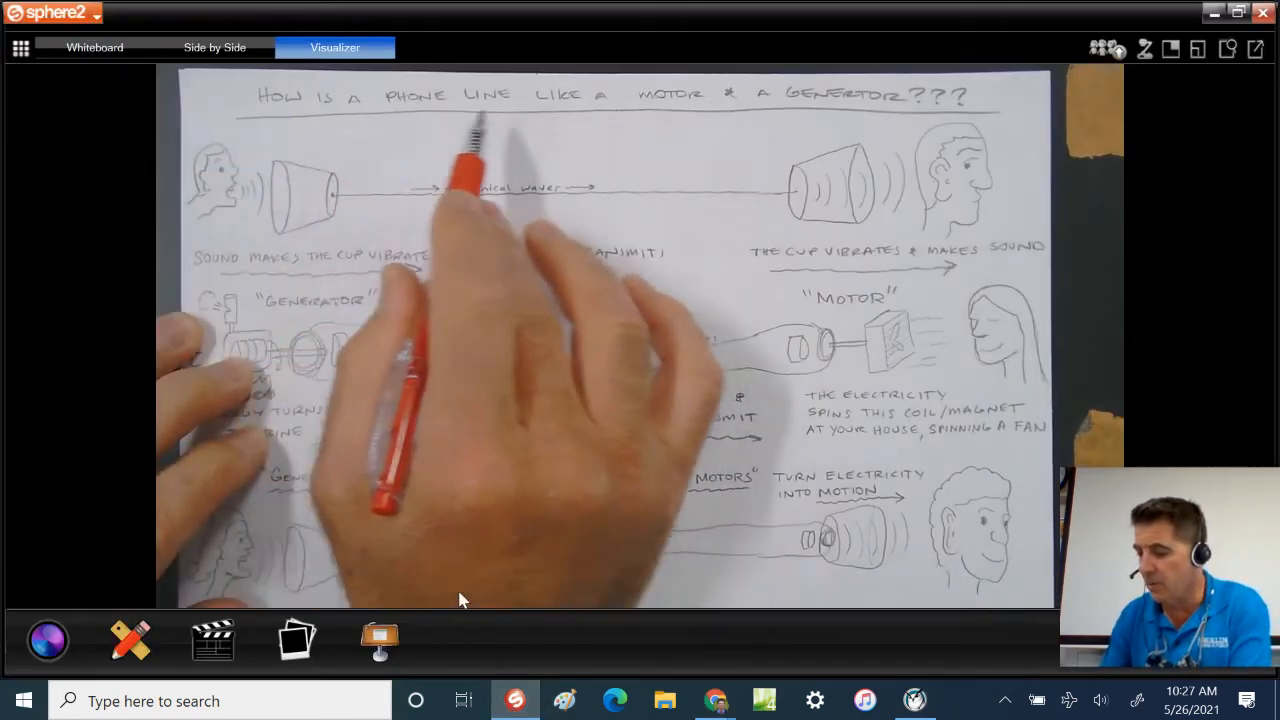
pyautogui.moveTo(456, 592)
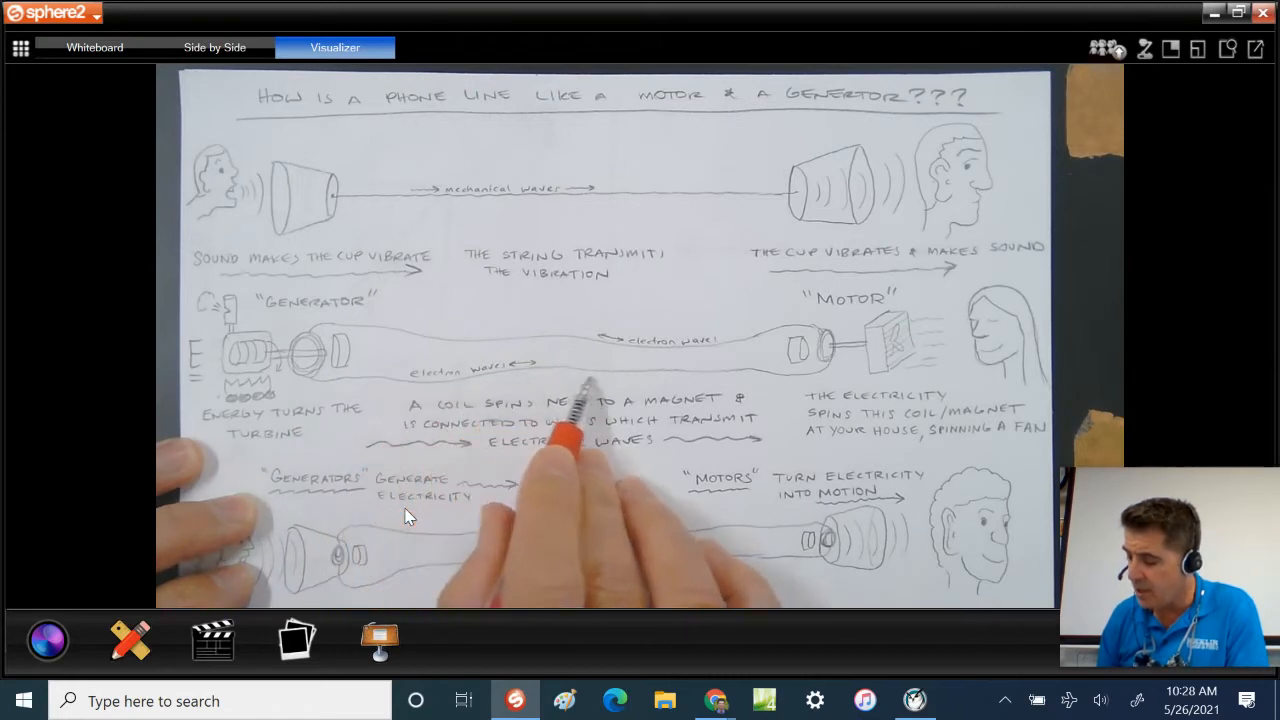
pyautogui.moveTo(404, 516)
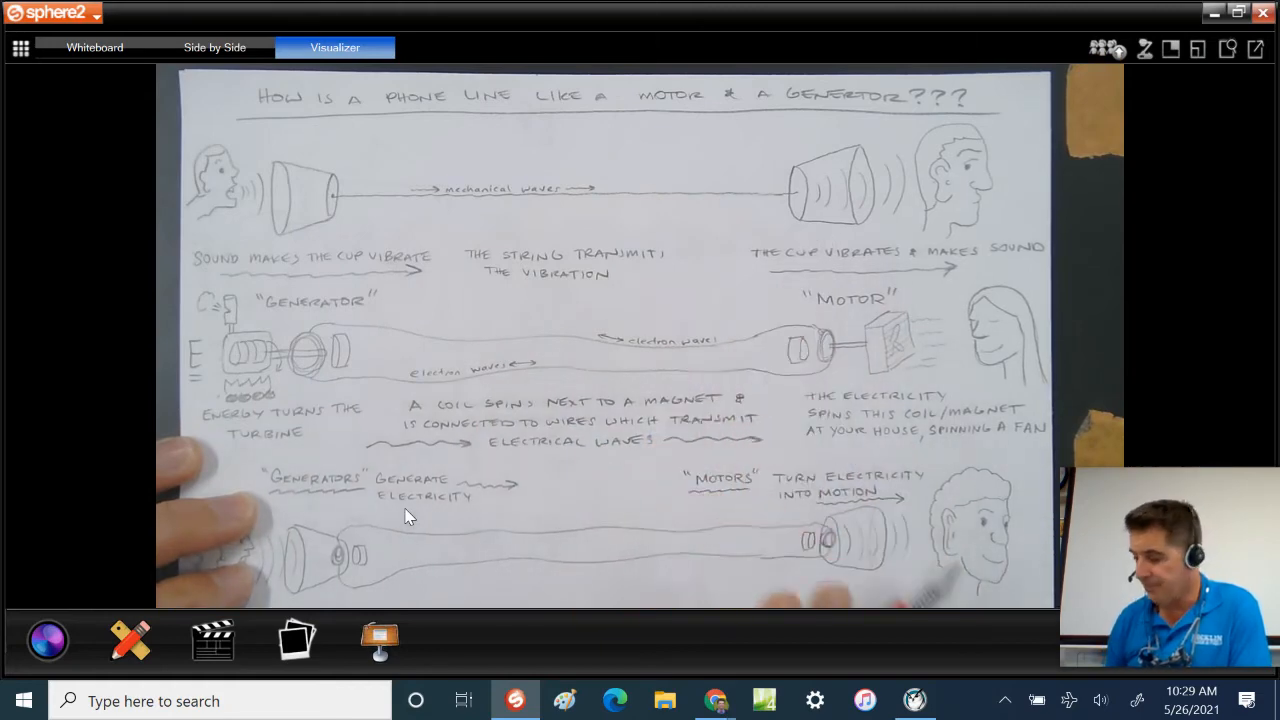
pyautogui.scroll(-3)
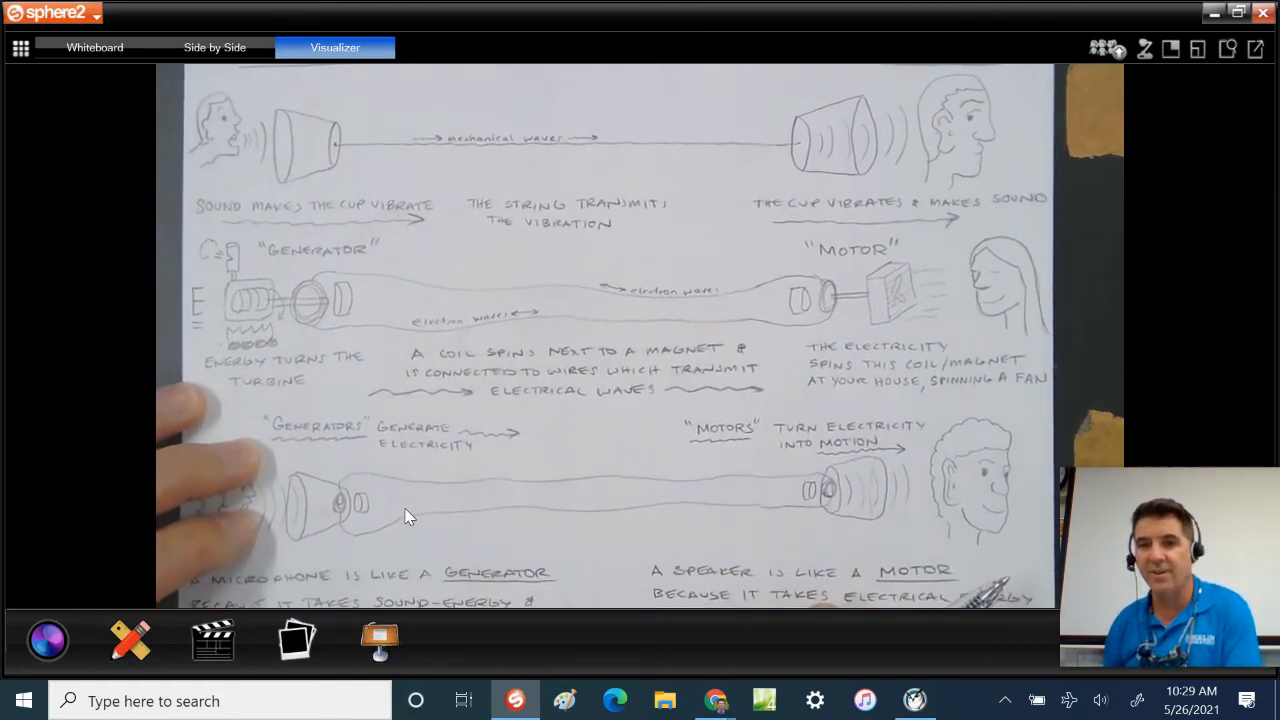
pyautogui.scroll(-3)
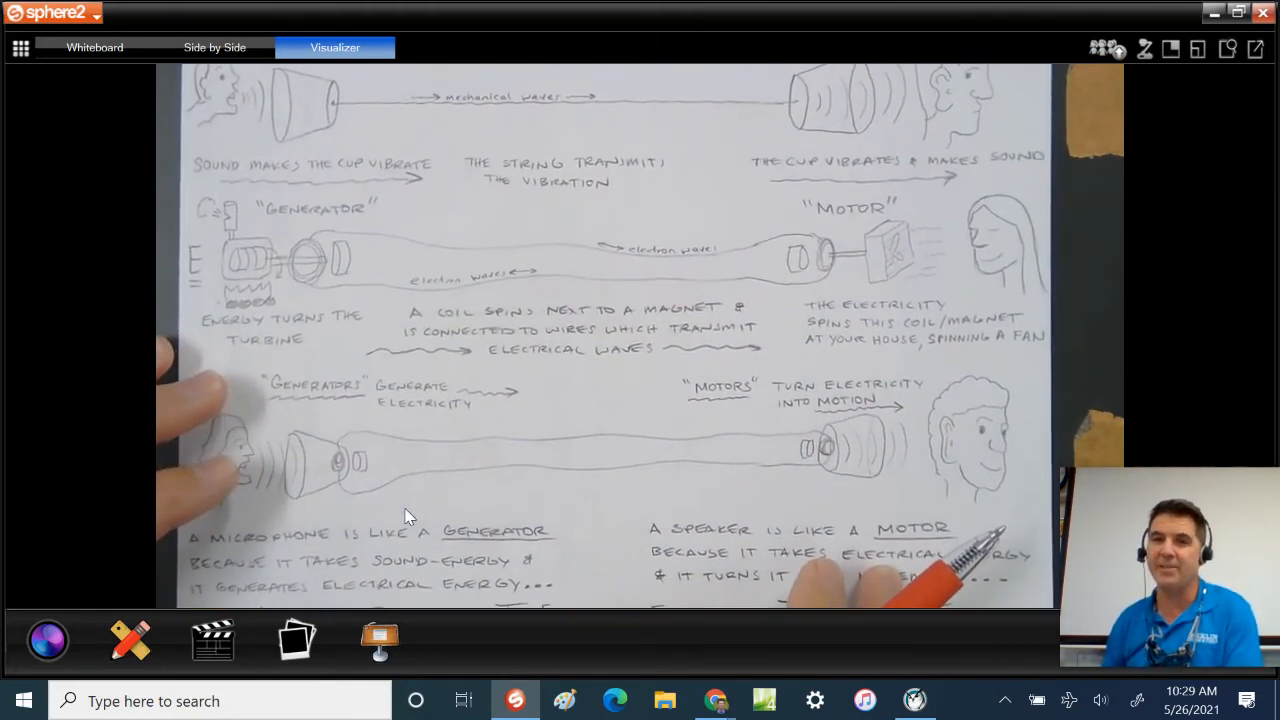
pyautogui.scroll(-3)
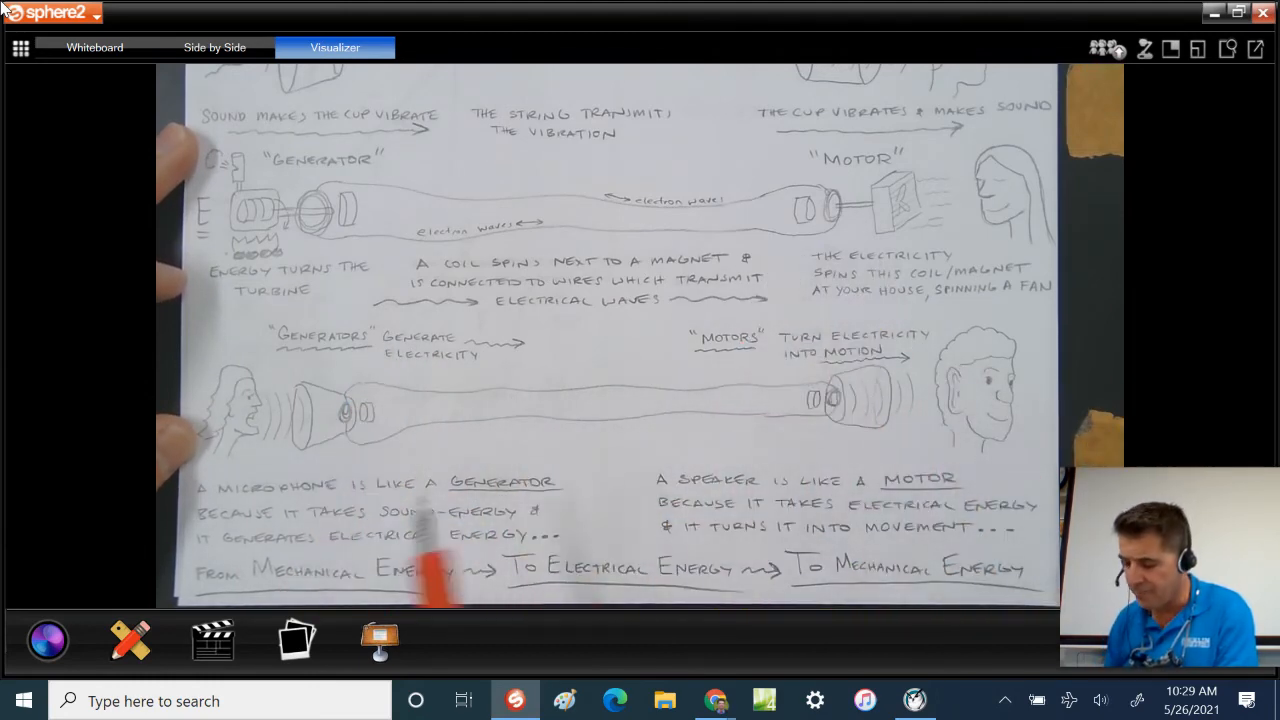
pyautogui.moveTo(280, 500)
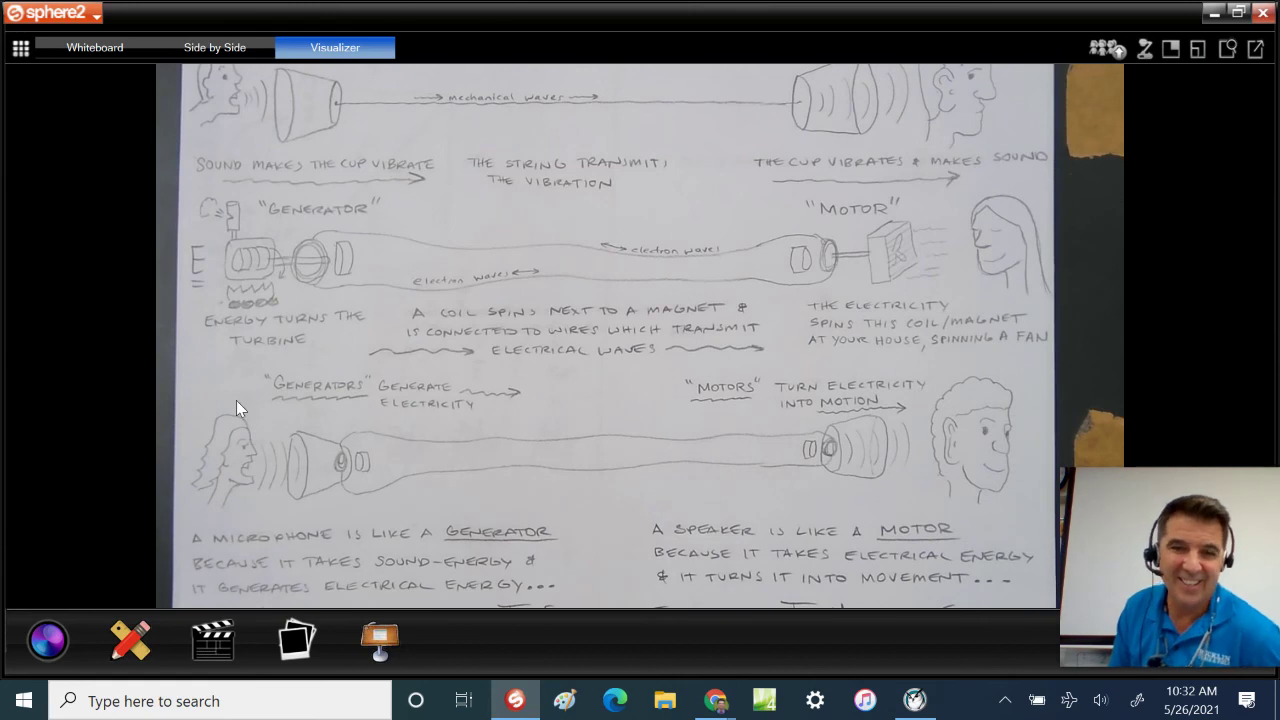
pyautogui.moveTo(510, 696)
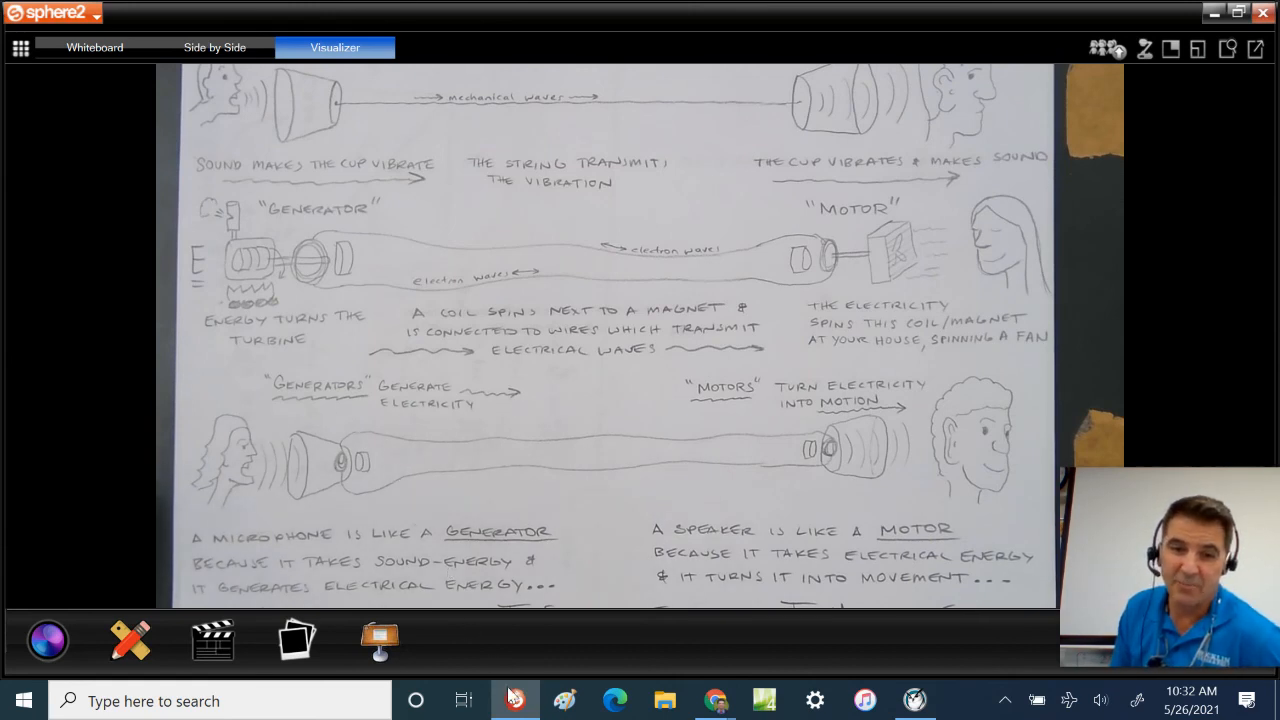
pyautogui.moveTo(664, 700)
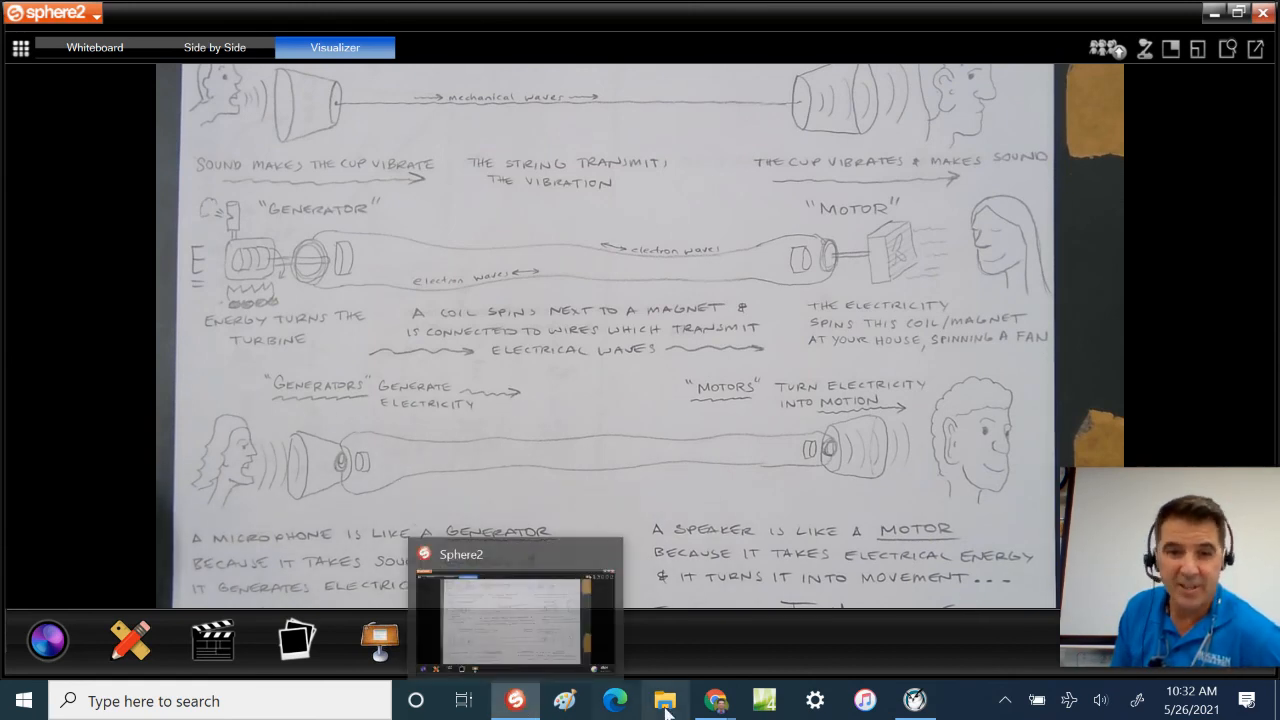